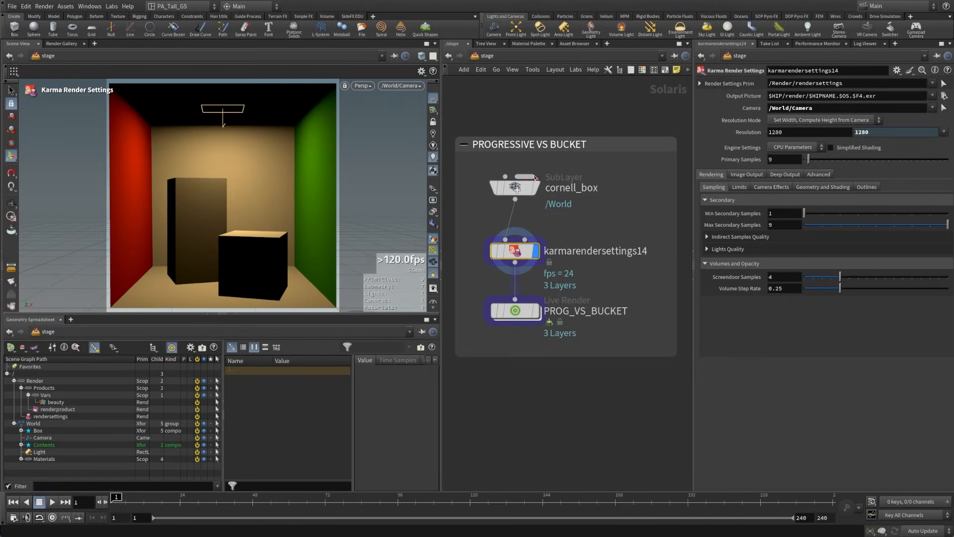
mouse_move(540, 395)
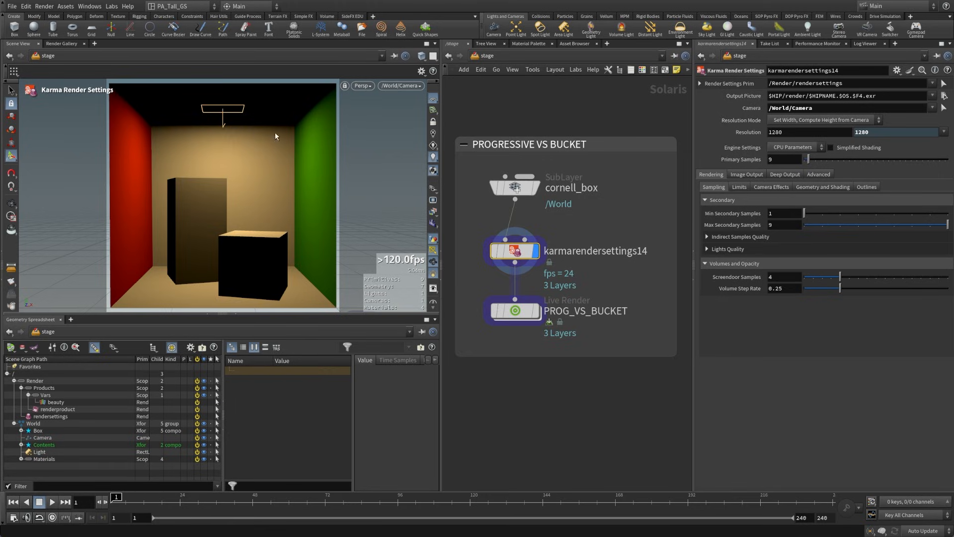
mouse_move(267, 197)
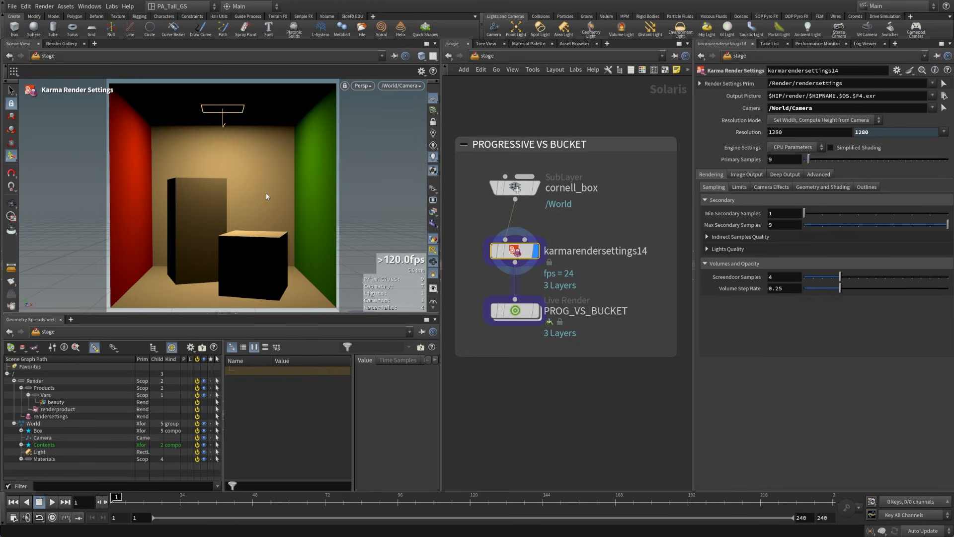
mouse_move(274, 172)
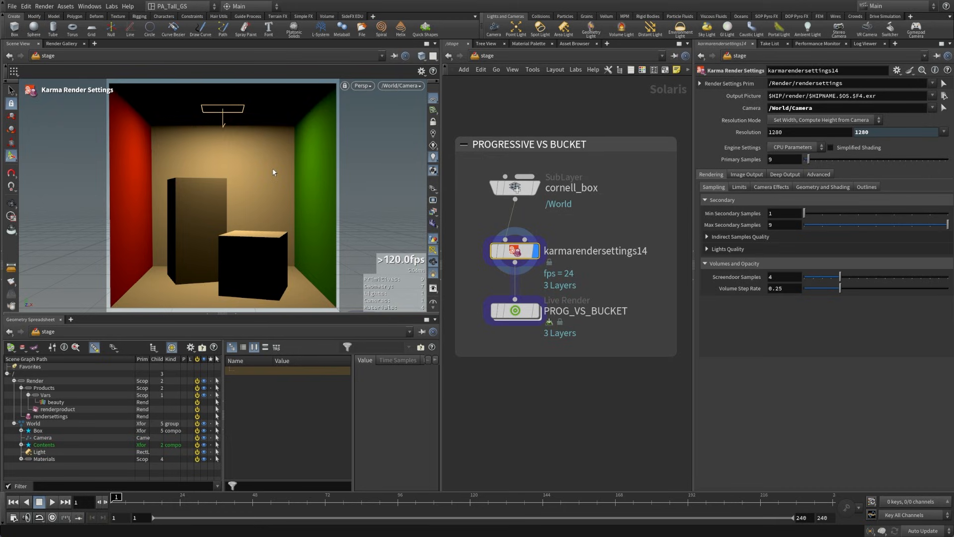
- Select the PROG_VS_BUCKET live render node, start the Karma CPU render and view its snapshot
left_click(514, 311)
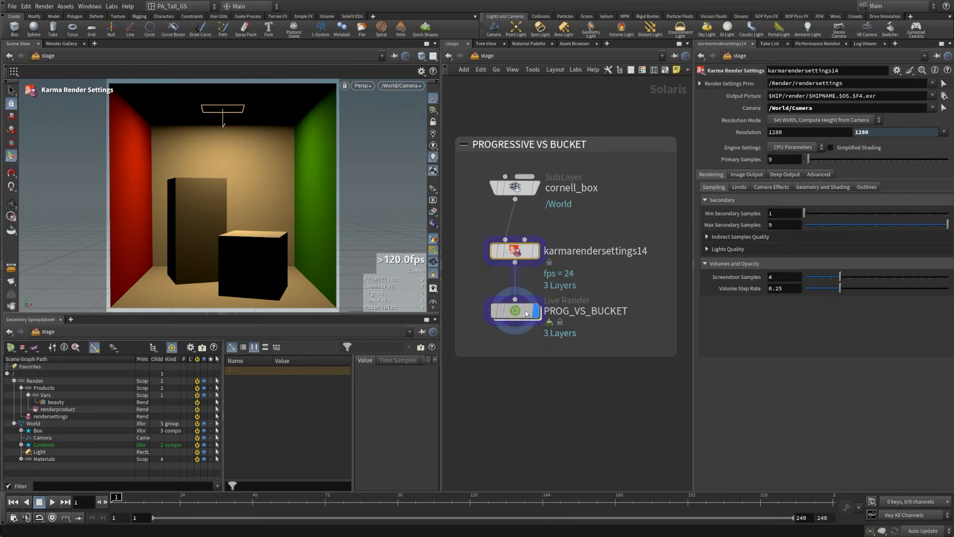
left_click(514, 310)
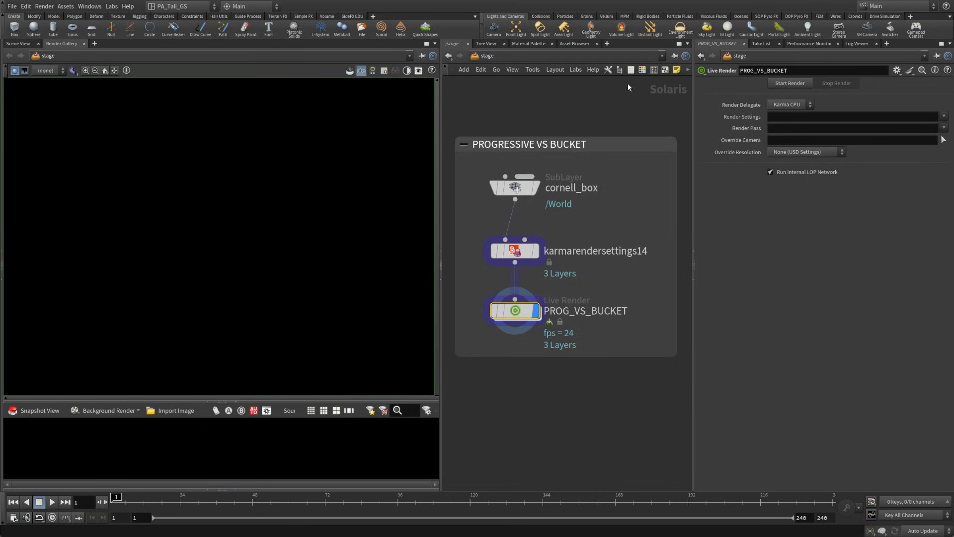
left_click(789, 84)
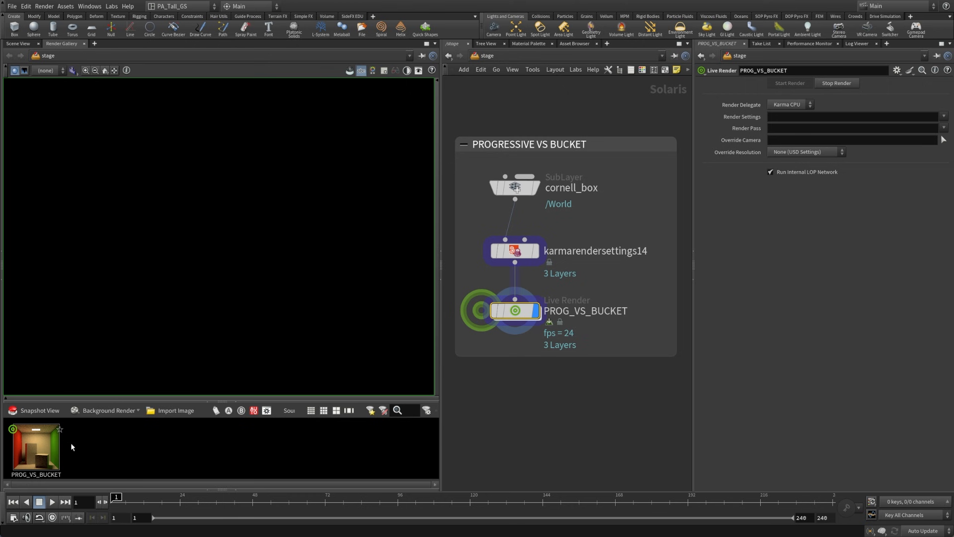
left_click(789, 83)
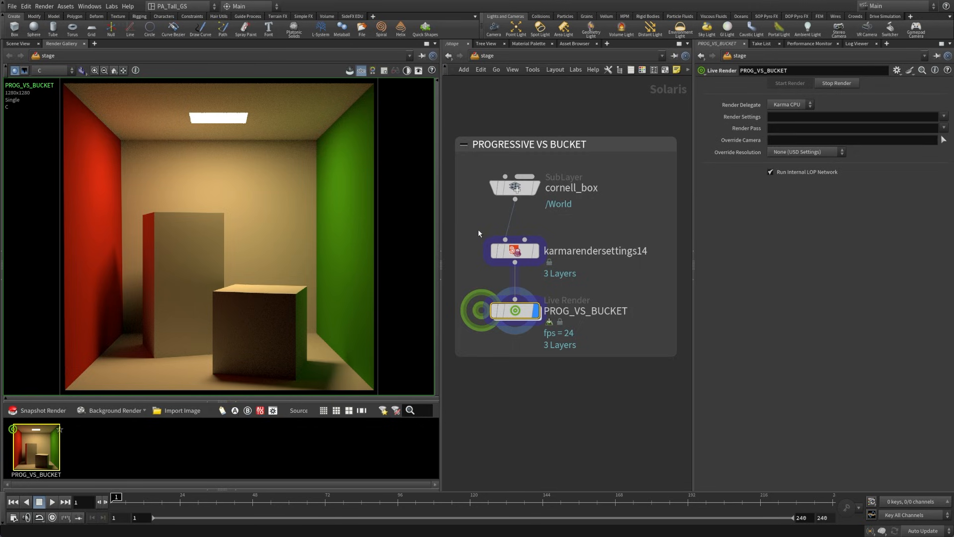
- On karmarendersettings14, change Image Mode from Progressive to Bucket
left_click(515, 250)
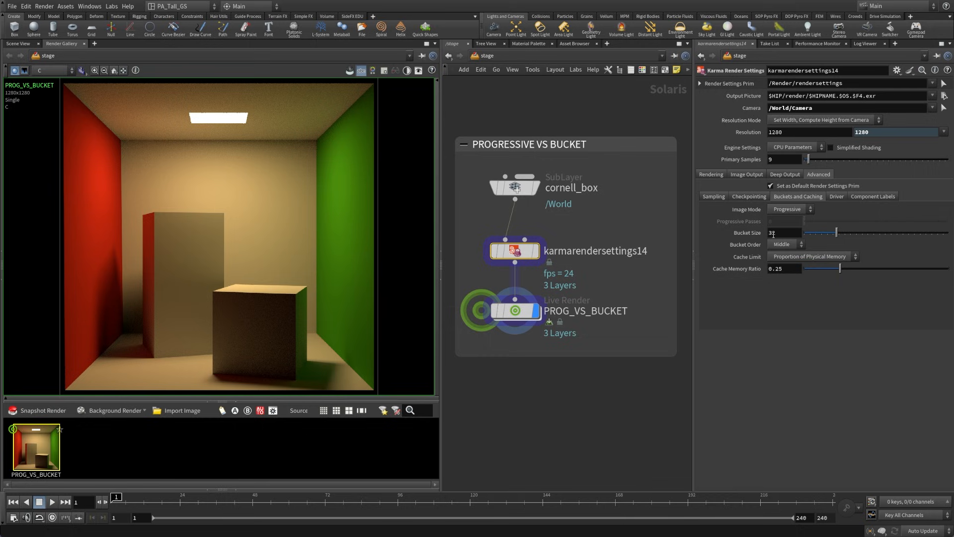
left_click(789, 209)
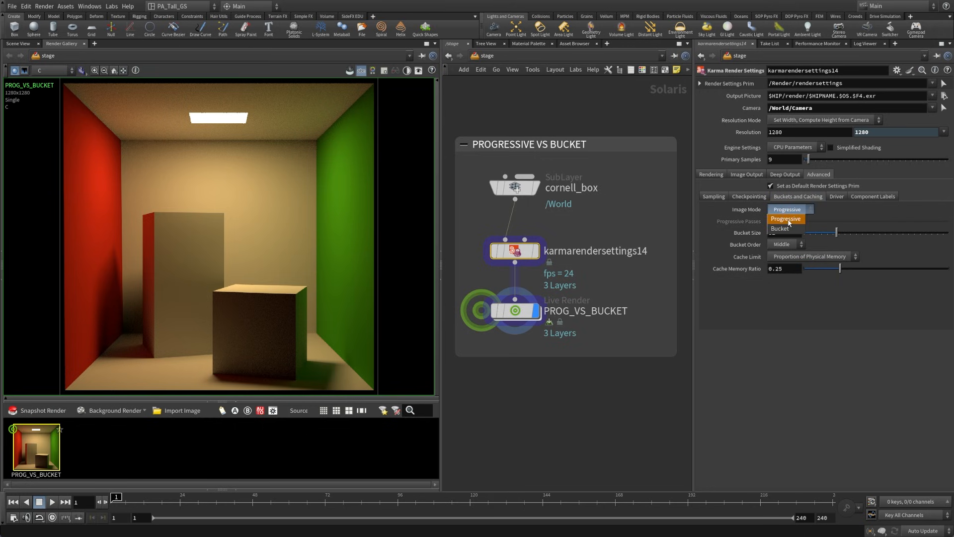
left_click(780, 228)
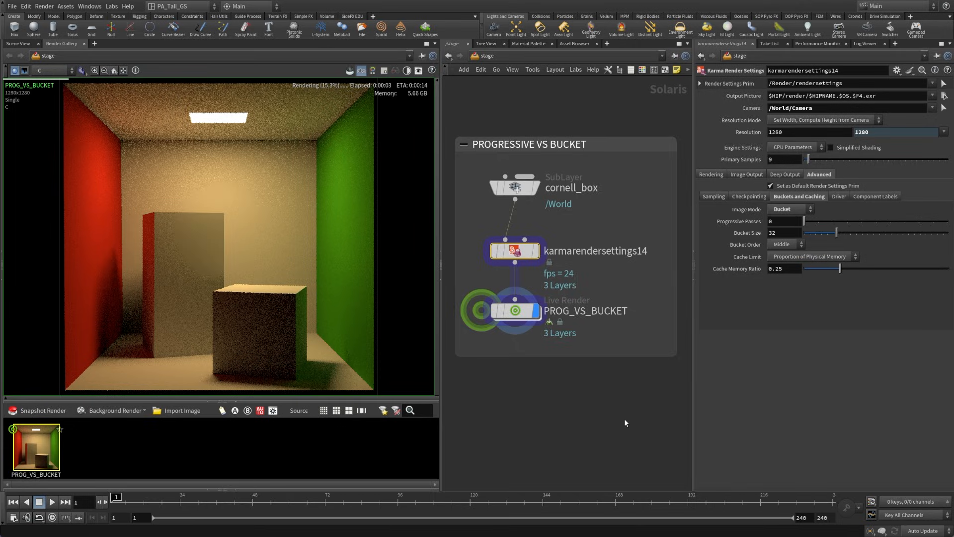
mouse_move(187, 308)
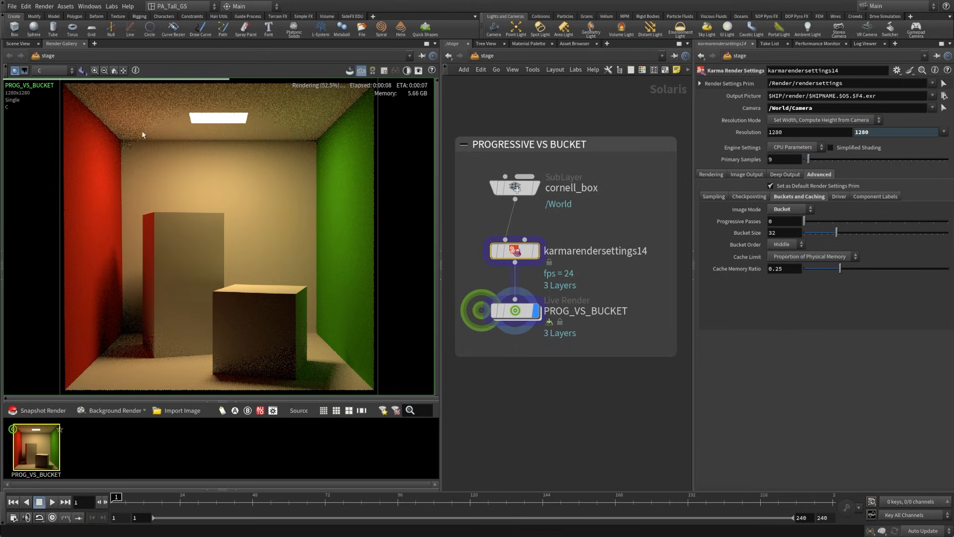
mouse_move(167, 90)
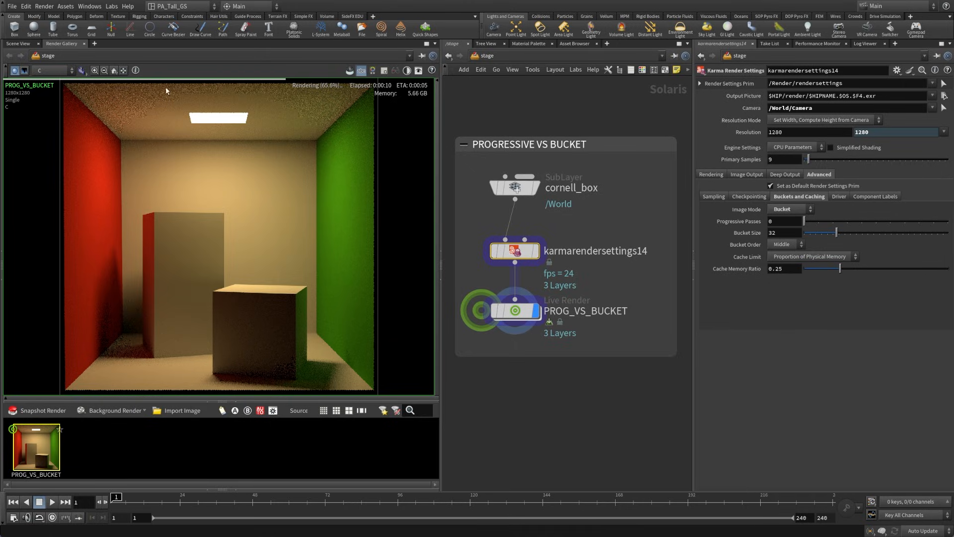
mouse_move(115, 195)
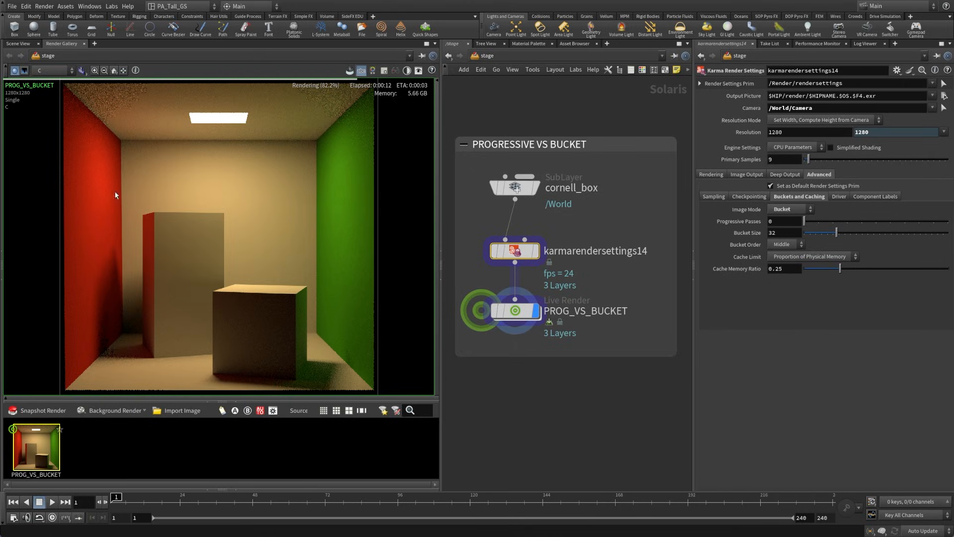
mouse_move(195, 198)
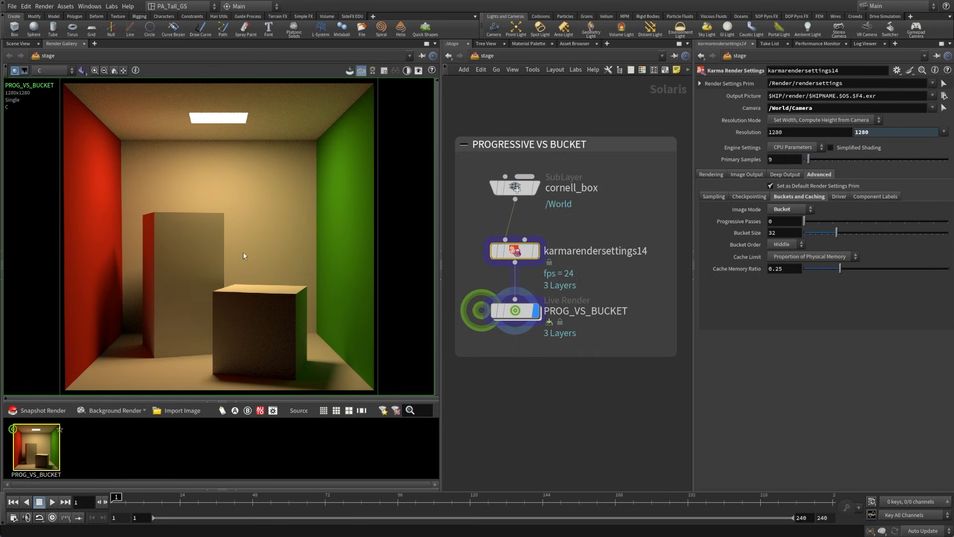
mouse_move(235, 159)
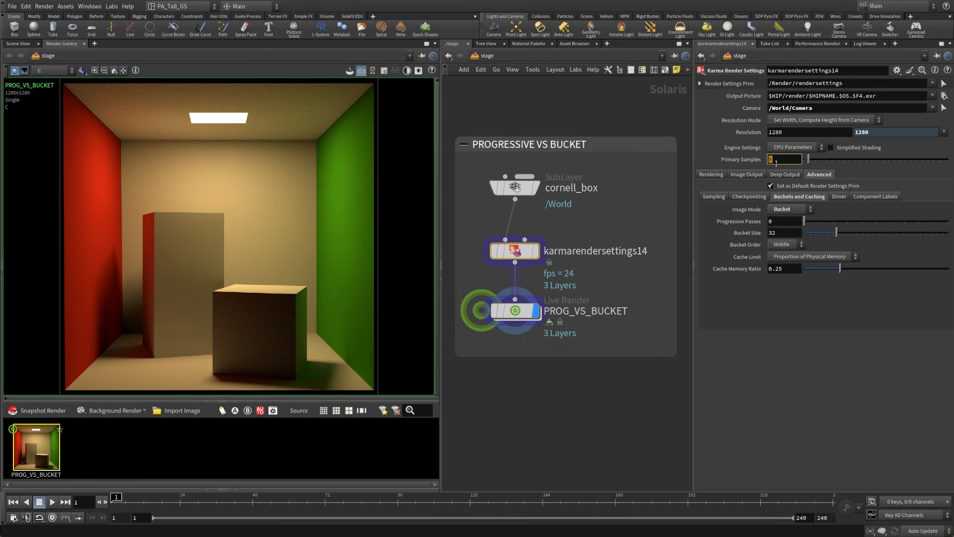
- Raise Primary Samples from 9 to 25 for the bucket-mode render
type("25")
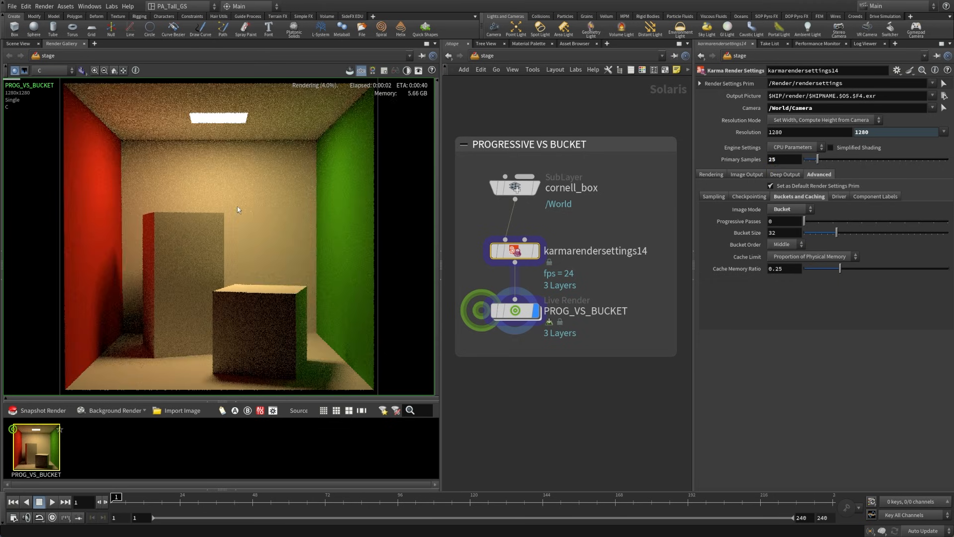
mouse_move(213, 198)
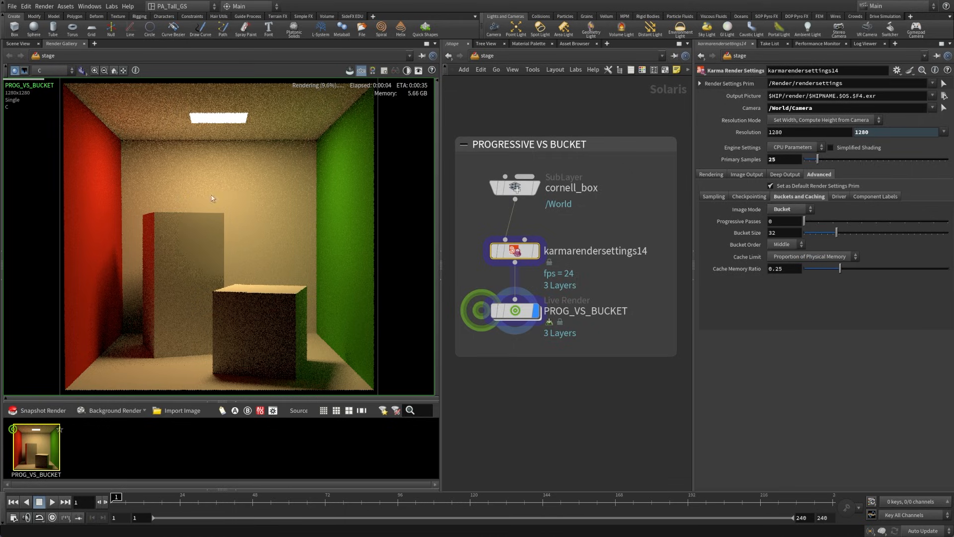
mouse_move(167, 145)
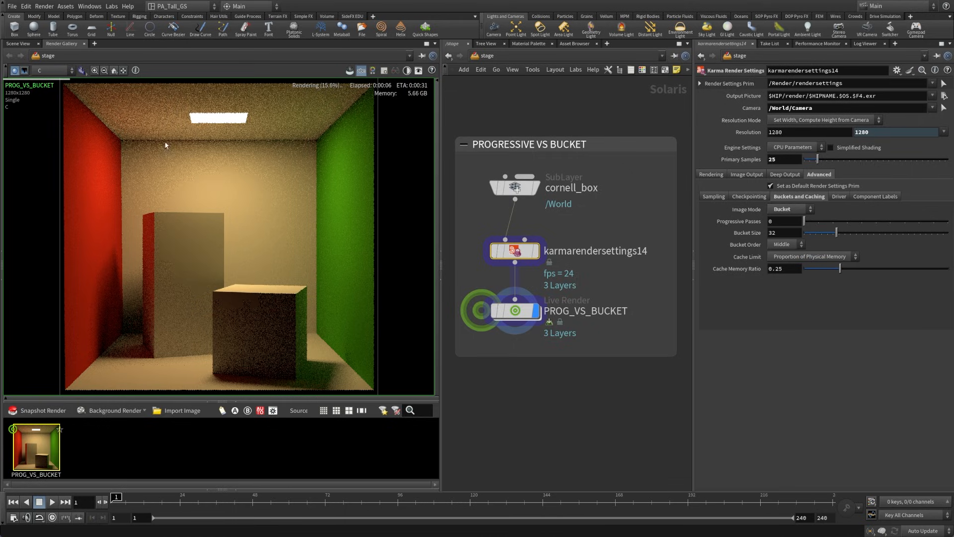
mouse_move(262, 195)
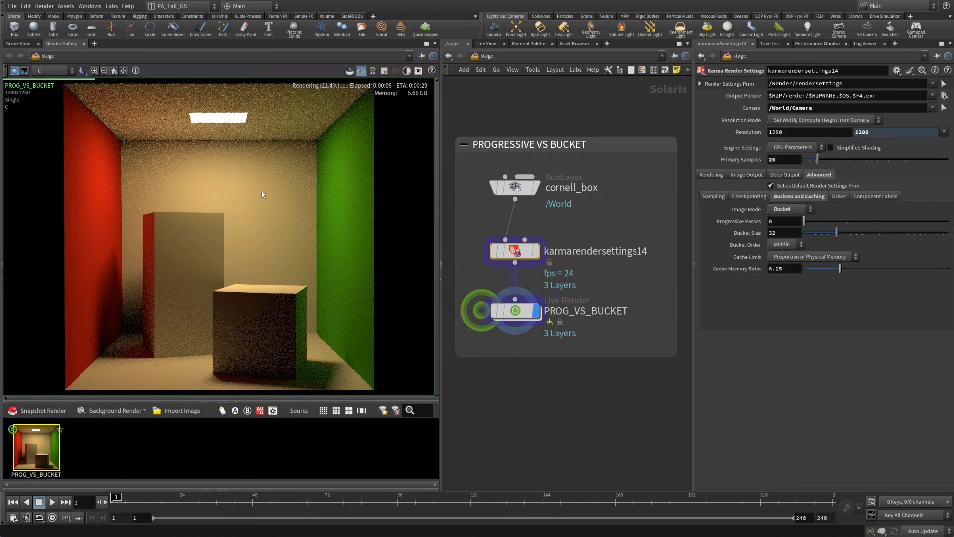
mouse_move(196, 147)
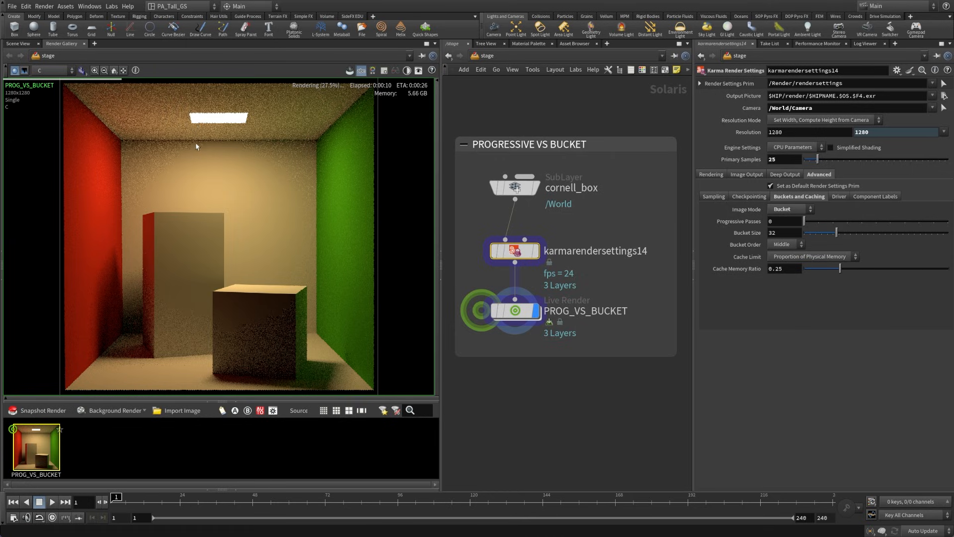
mouse_move(222, 148)
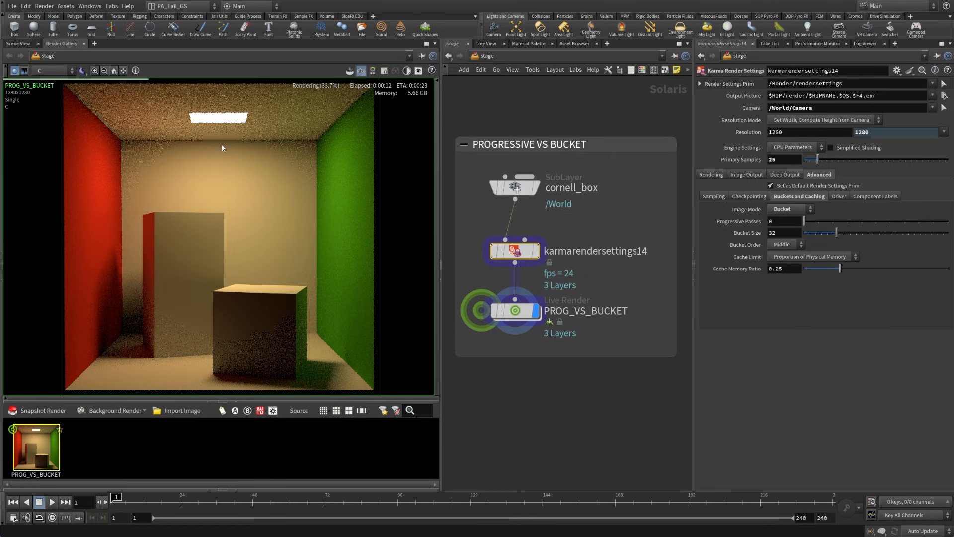
mouse_move(206, 256)
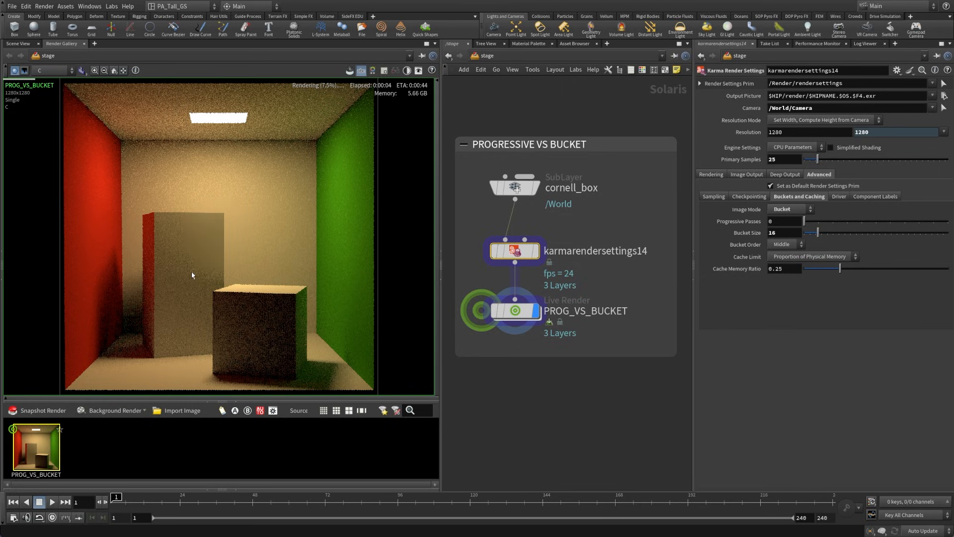
mouse_move(180, 270)
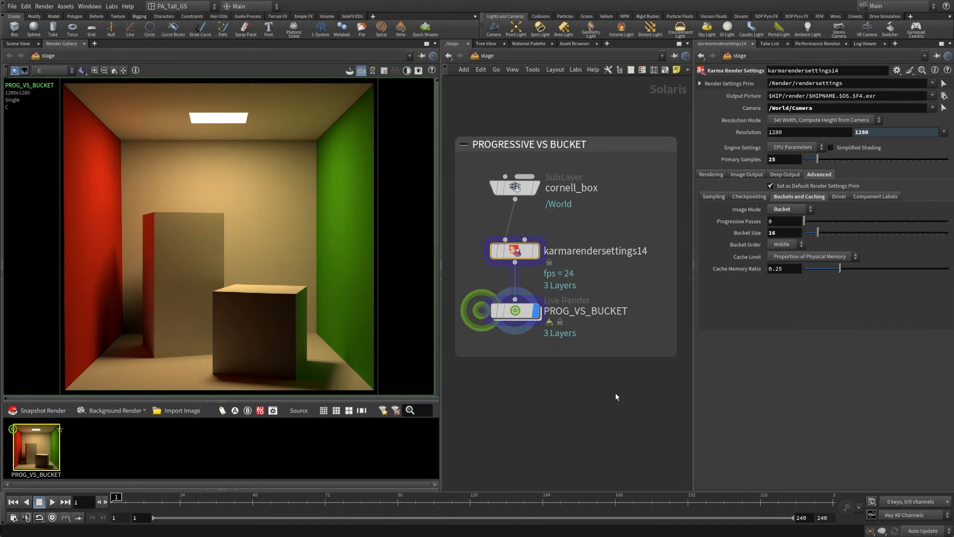
mouse_move(854, 245)
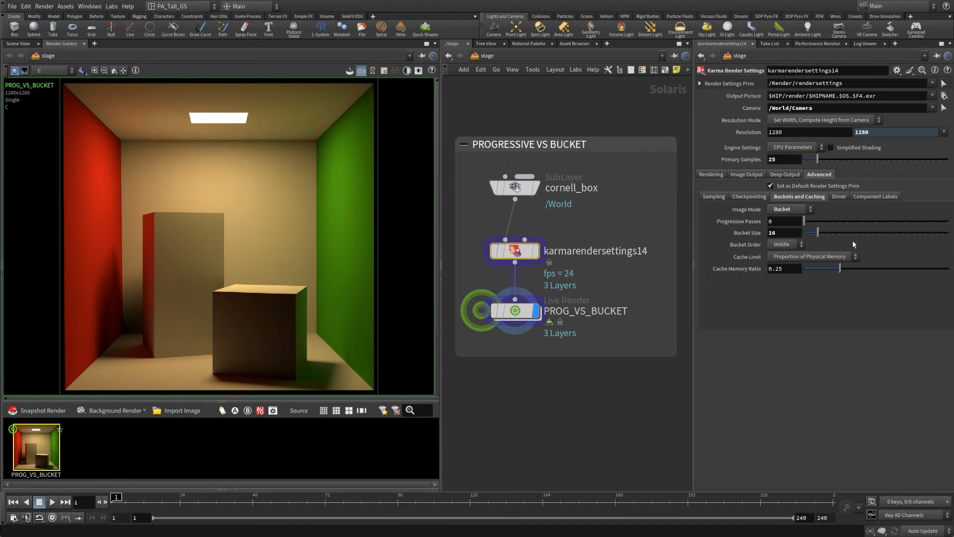
mouse_move(192, 187)
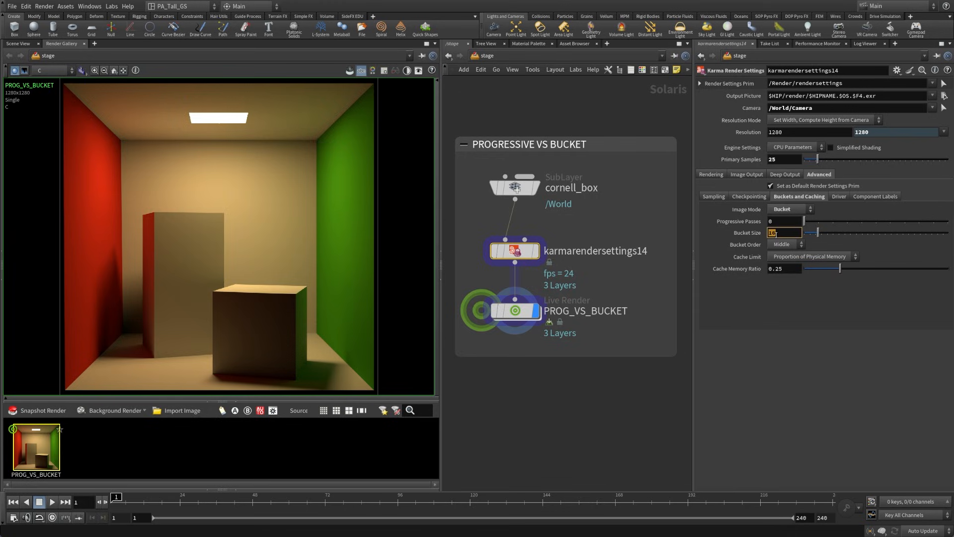
- Increase the Karma Bucket Size to 64
type("64")
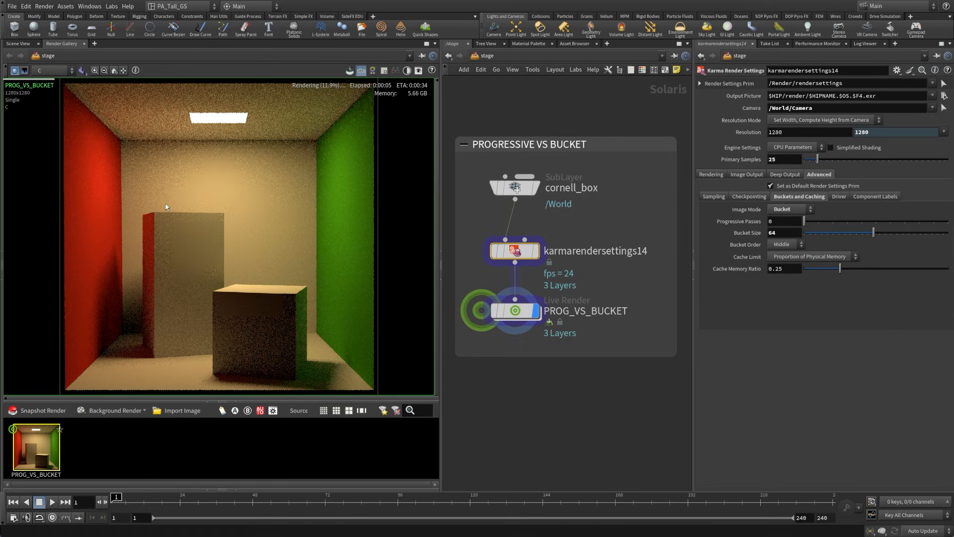
mouse_move(189, 259)
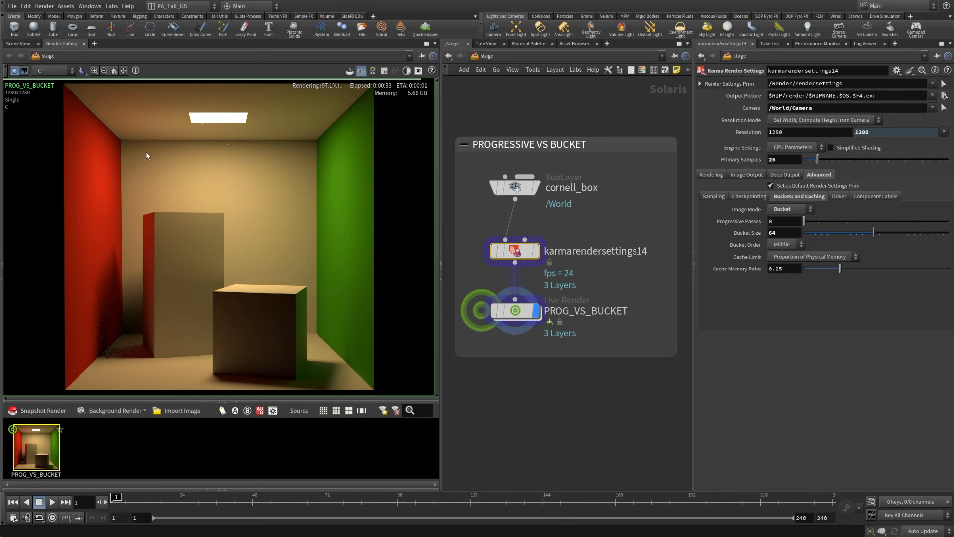
- Return the Bucket Size to 16
left_click(785, 233)
type("16")
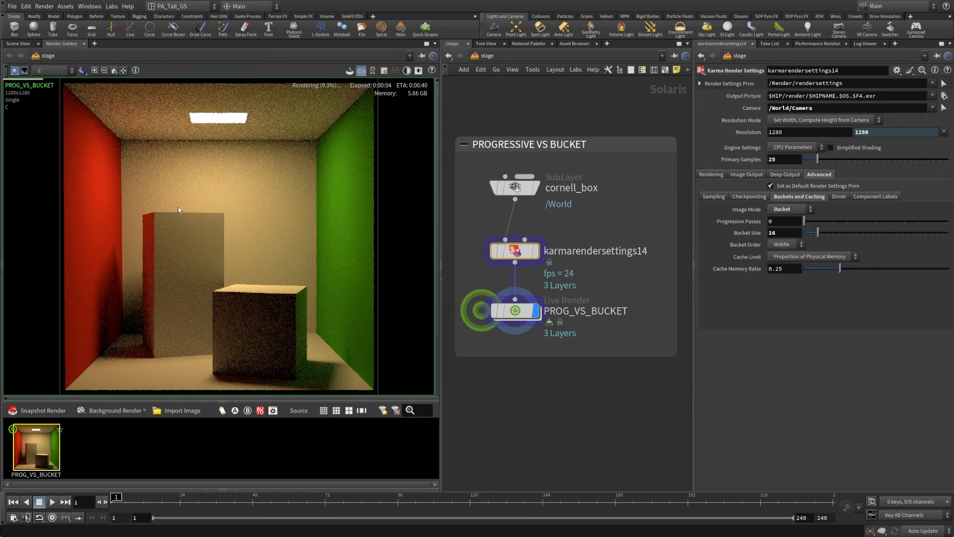
mouse_move(153, 216)
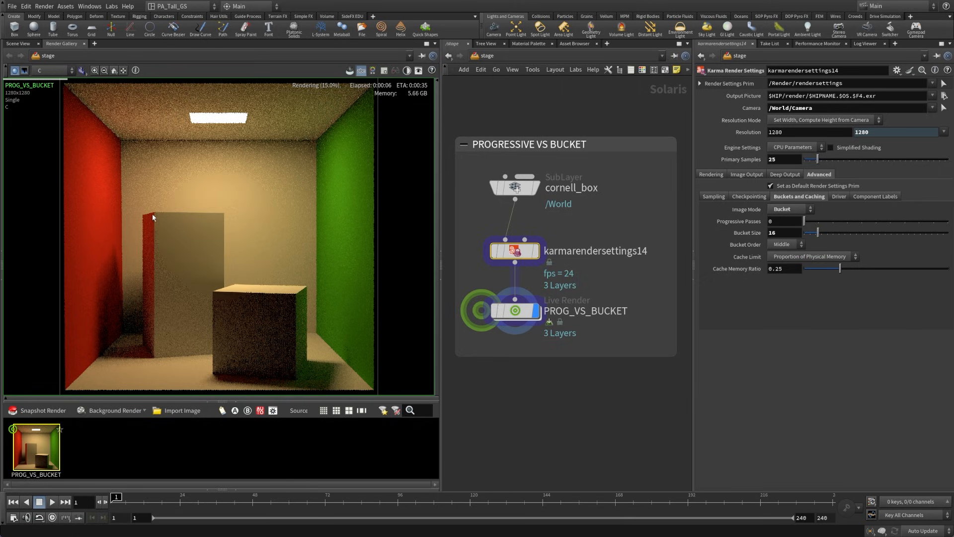
mouse_move(145, 294)
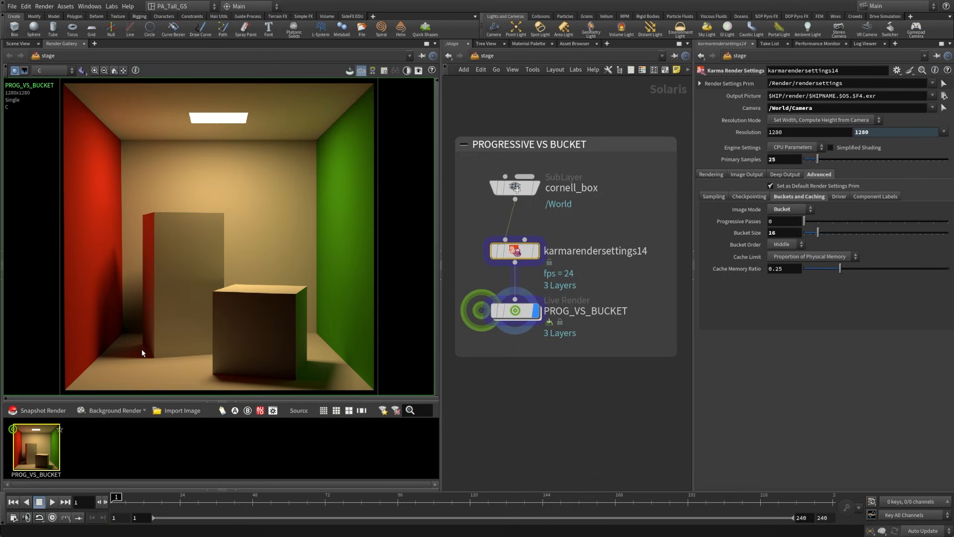
- Set Bucket Size to 32 and try Bucket Order Bottom, then Left
right_click(740, 232)
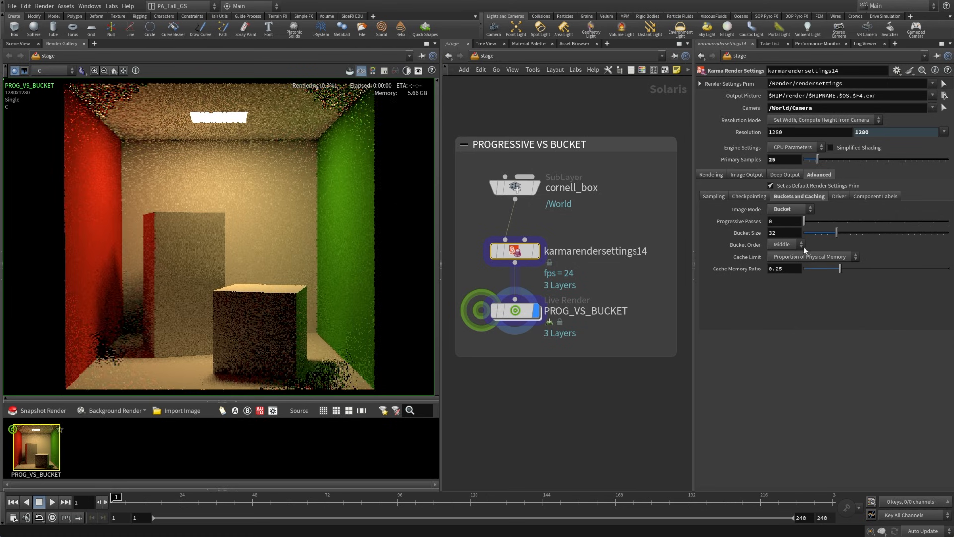
left_click(786, 245)
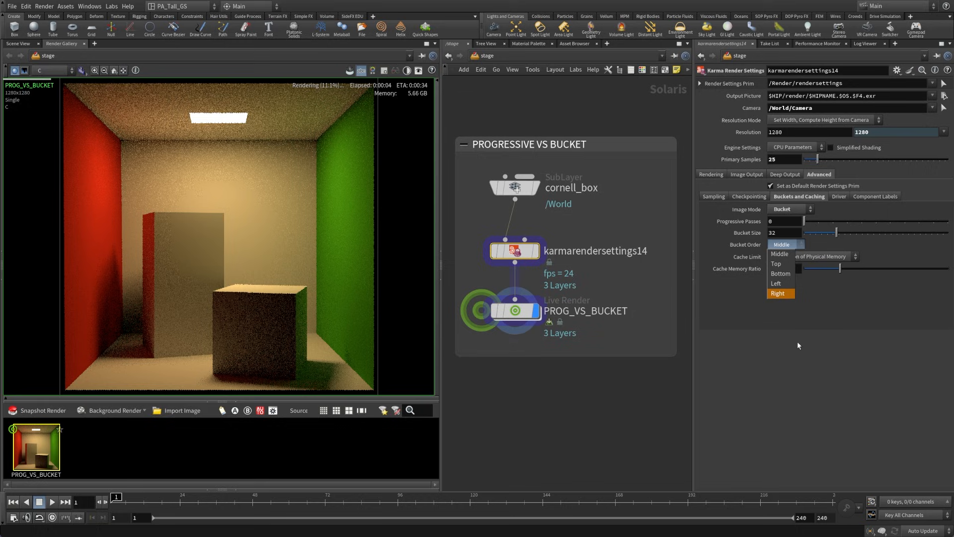
left_click(781, 273)
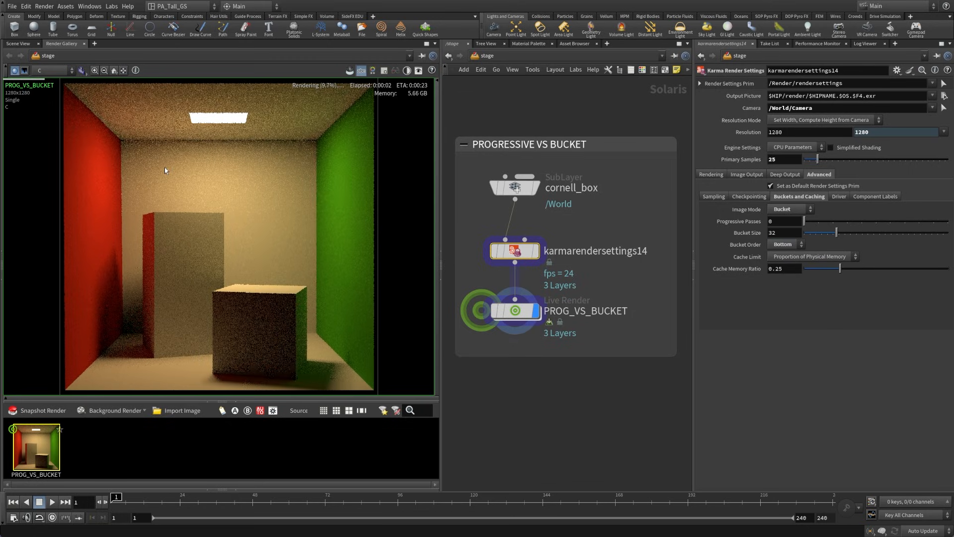
mouse_move(226, 331)
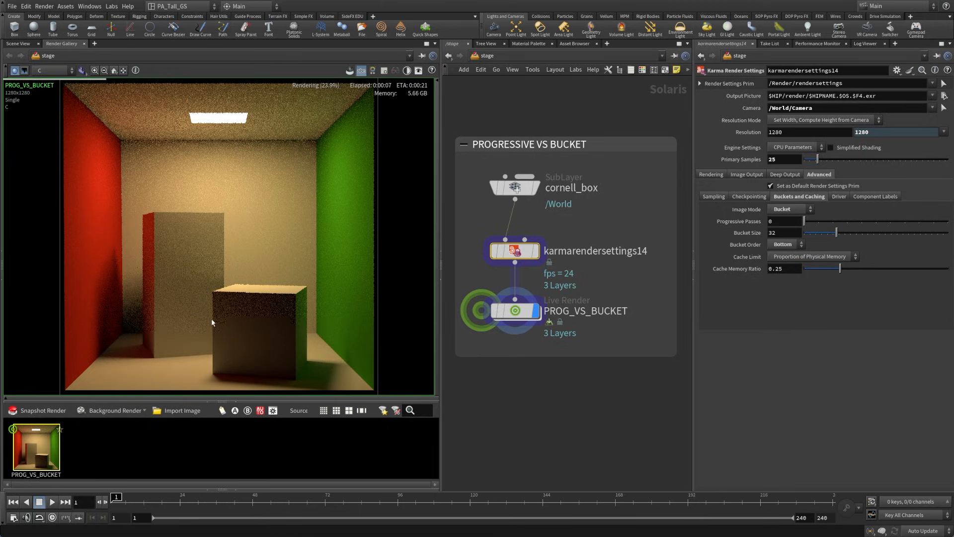
left_click(786, 245)
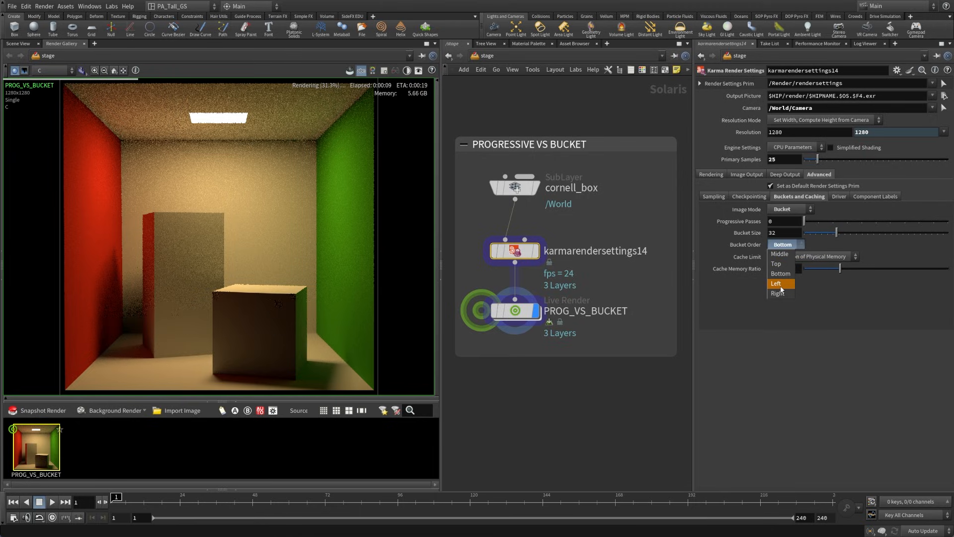
left_click(776, 283)
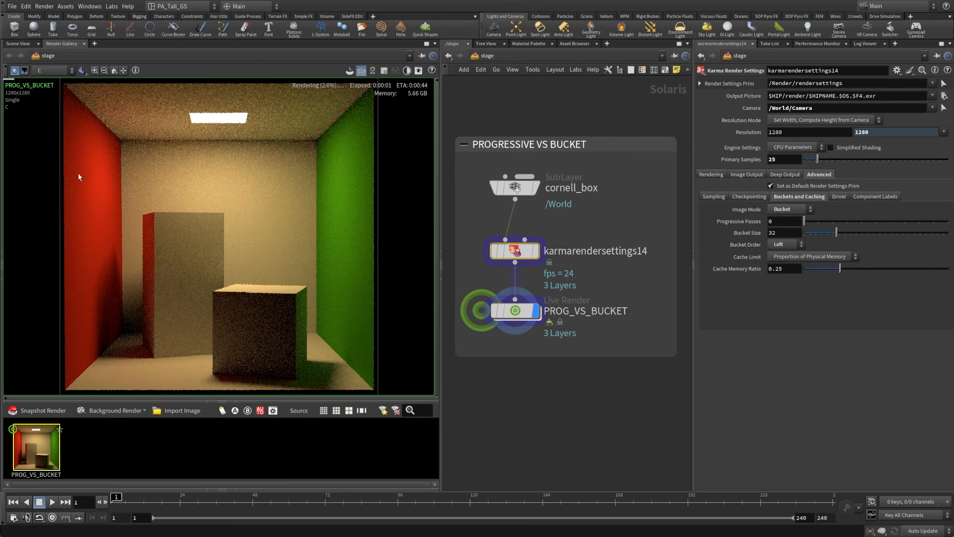
mouse_move(91, 210)
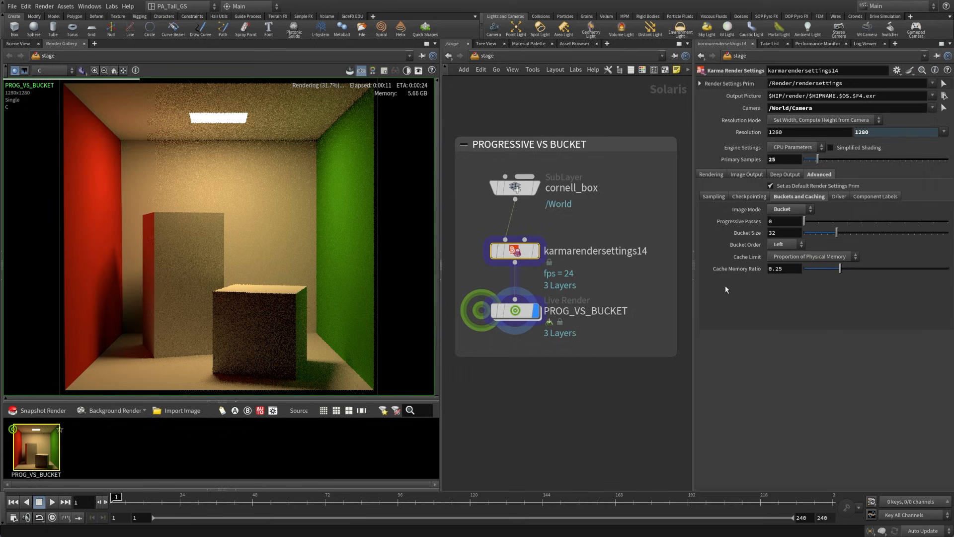
- Set Bucket Order back to Middle and select the Primary Samples field
left_click(785, 245)
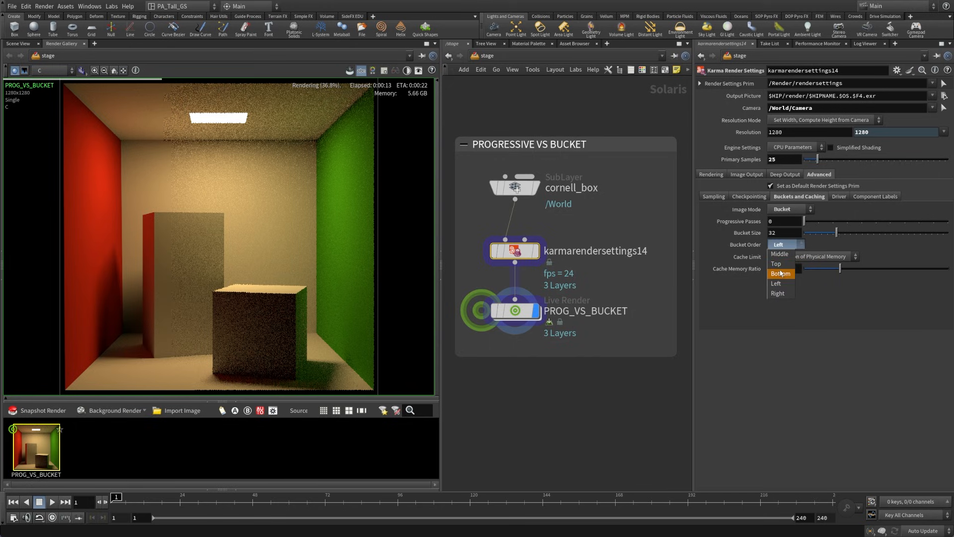
left_click(779, 253)
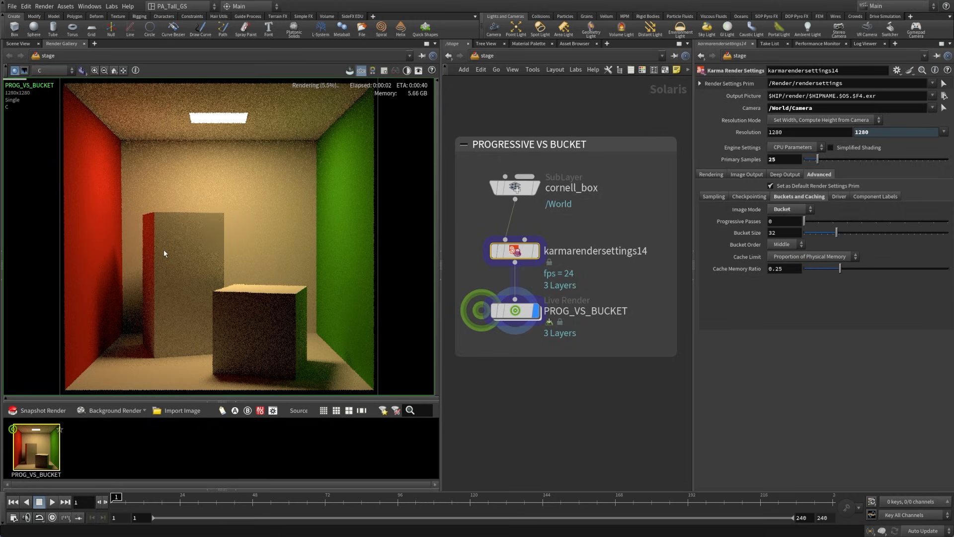
mouse_move(205, 353)
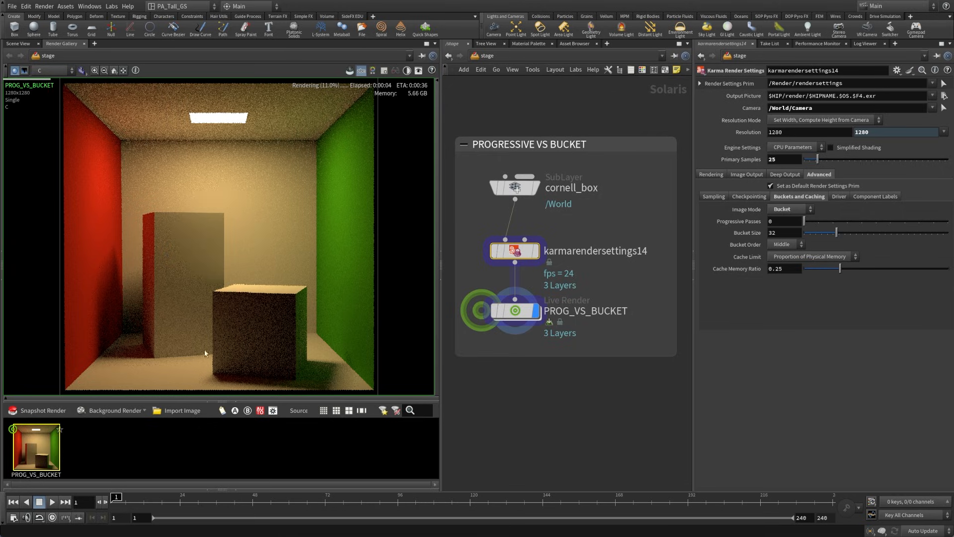
mouse_move(218, 309)
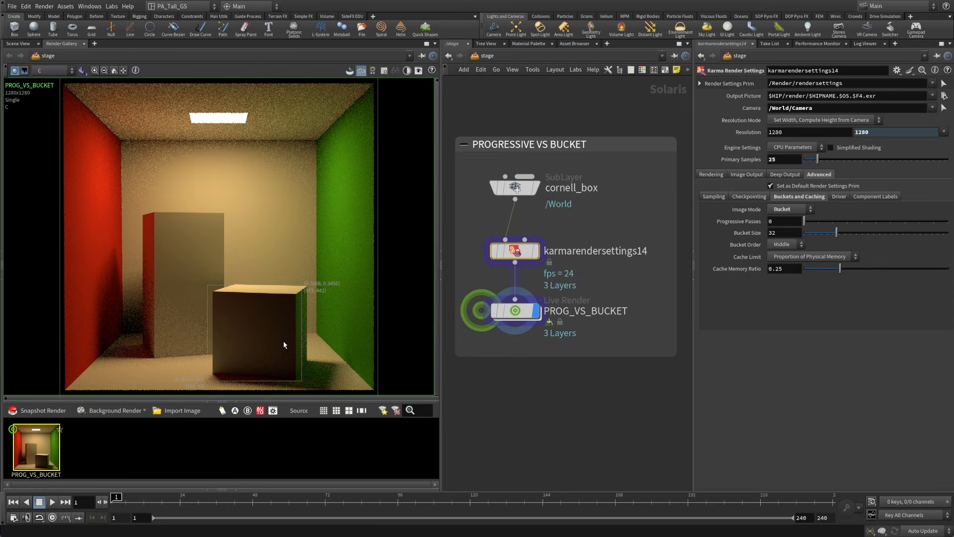
left_click(778, 159)
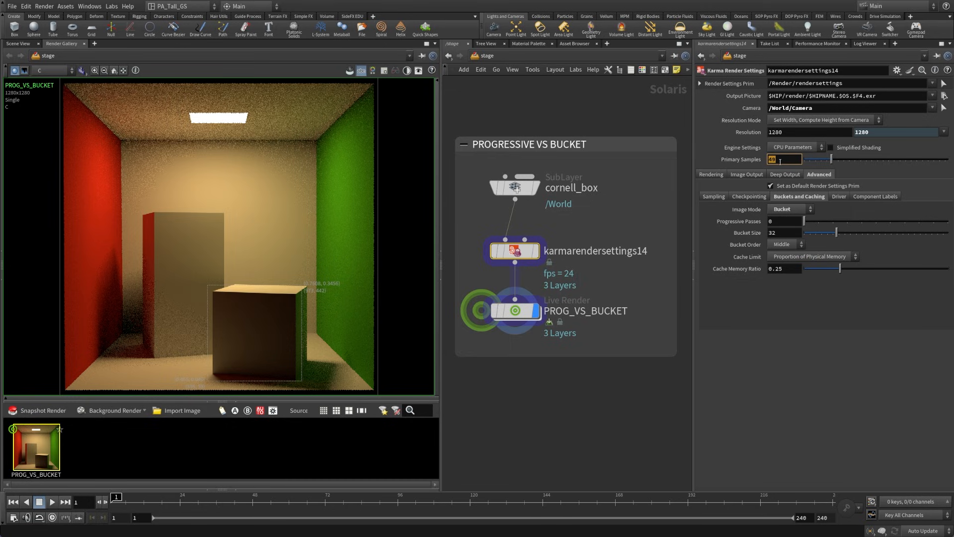
- Raise Primary Samples to 100, try Progressive image mode, then return to Bucket
type("100")
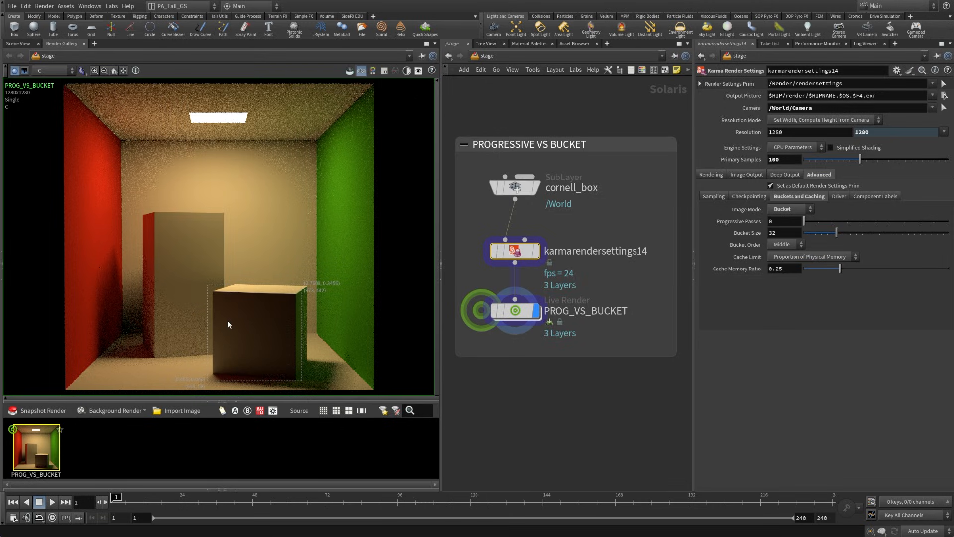
mouse_move(551, 451)
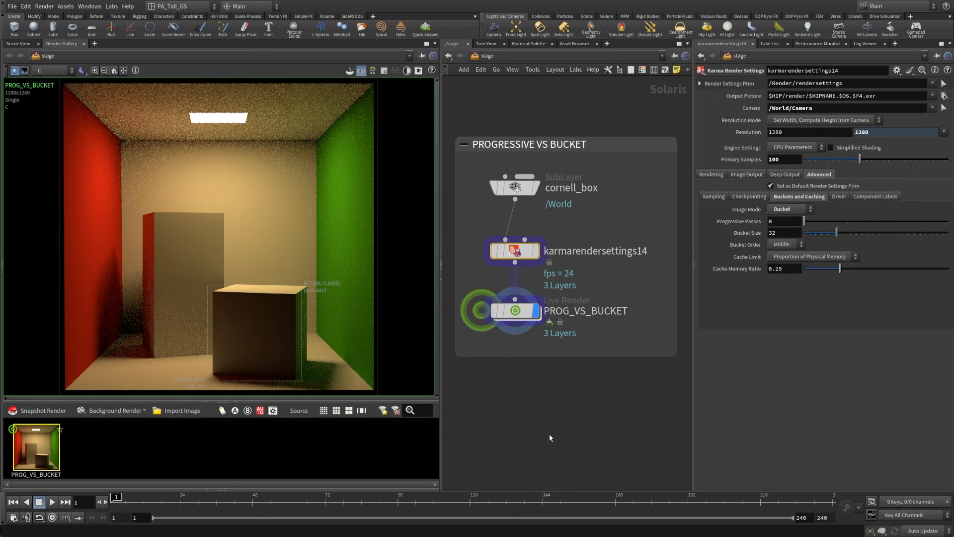
left_click(789, 209)
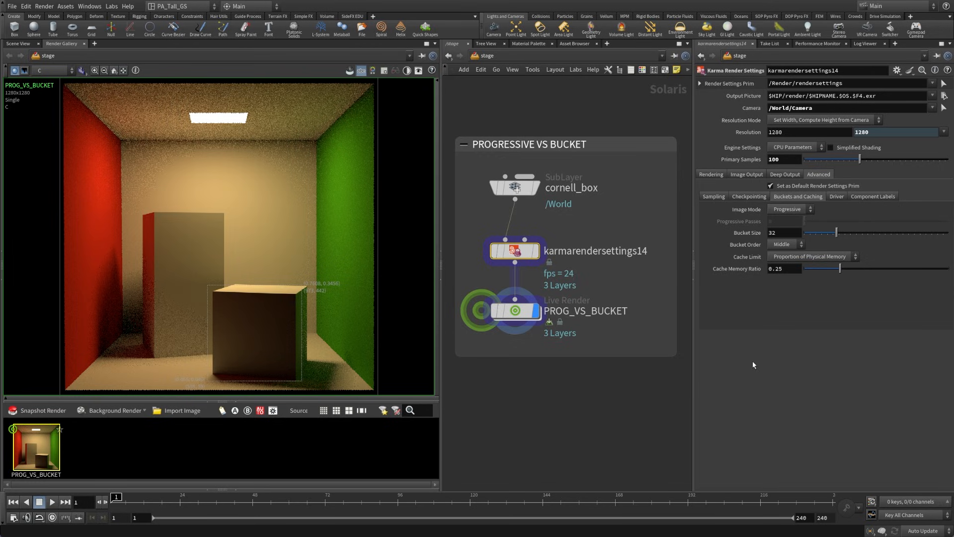
mouse_move(267, 322)
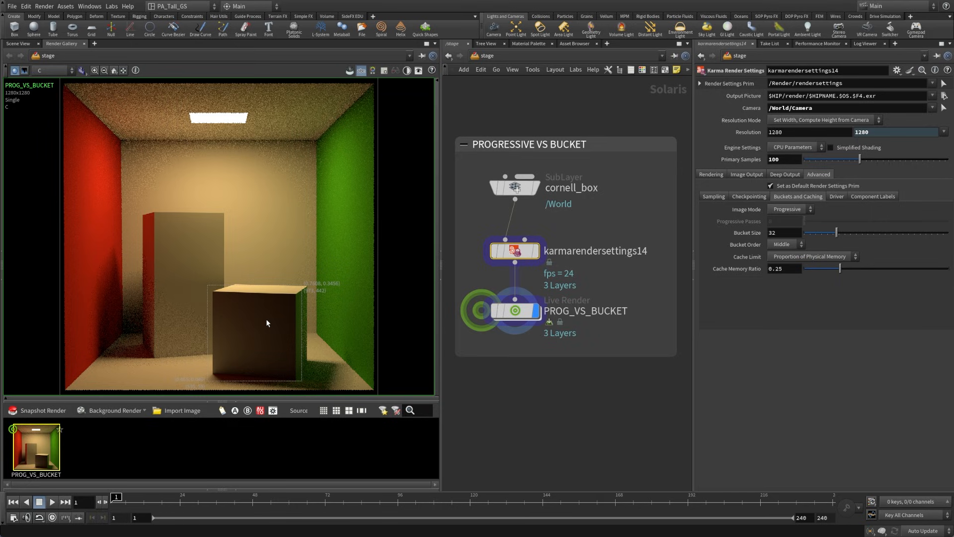
left_click(791, 209)
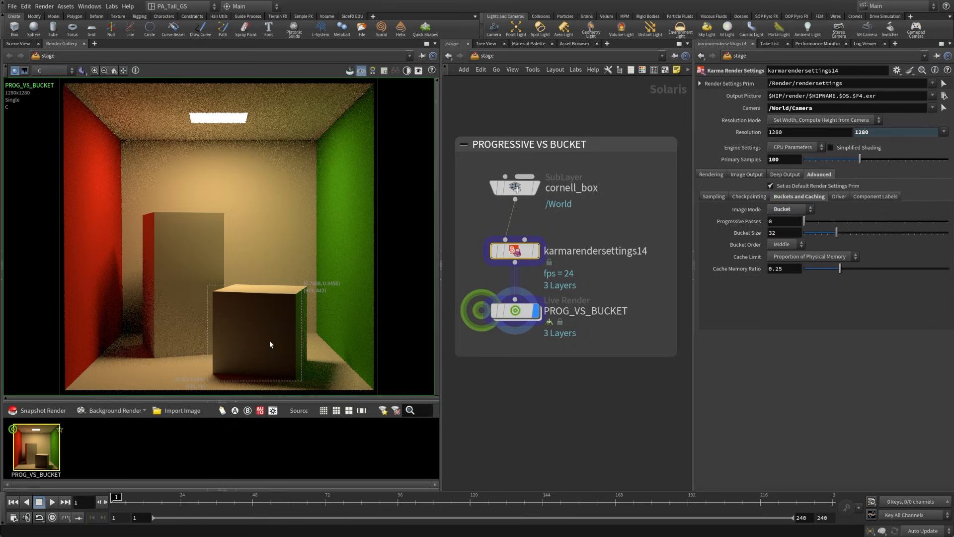